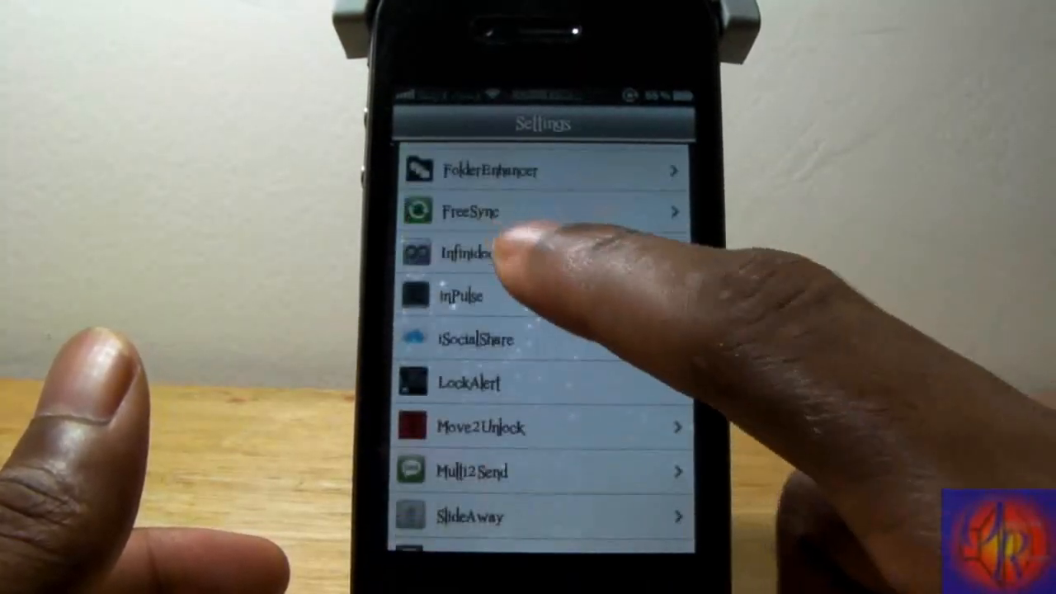
pyautogui.scroll(-3)
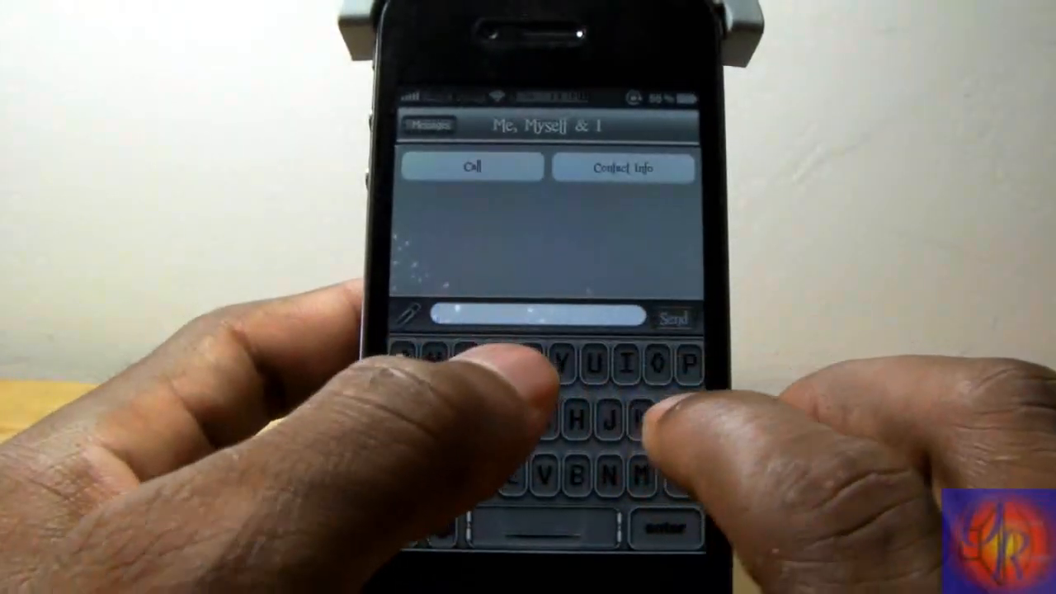
pyautogui.write('Sup')
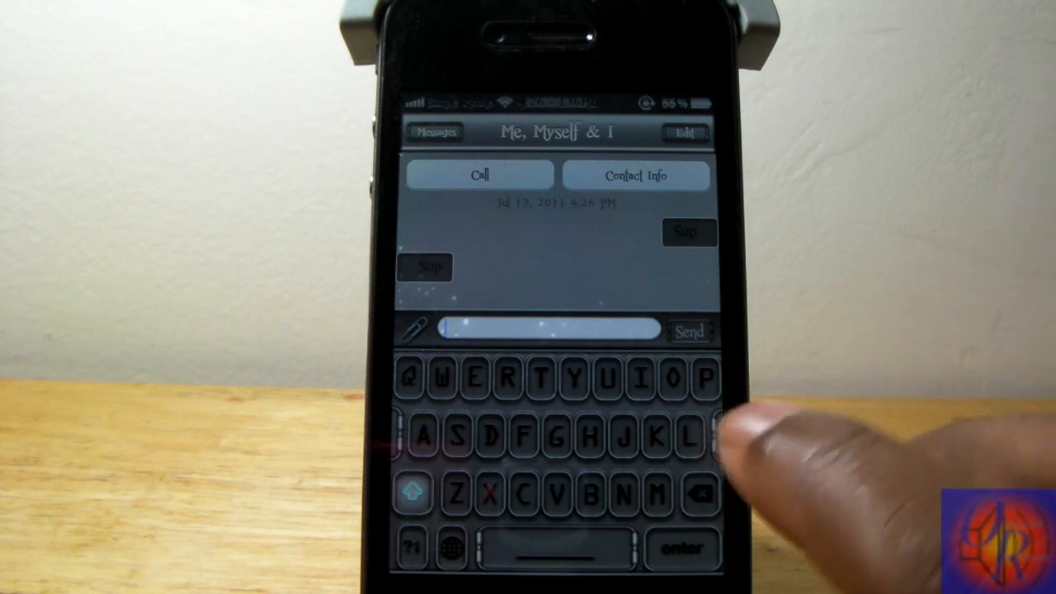
pyautogui.write('Lo')
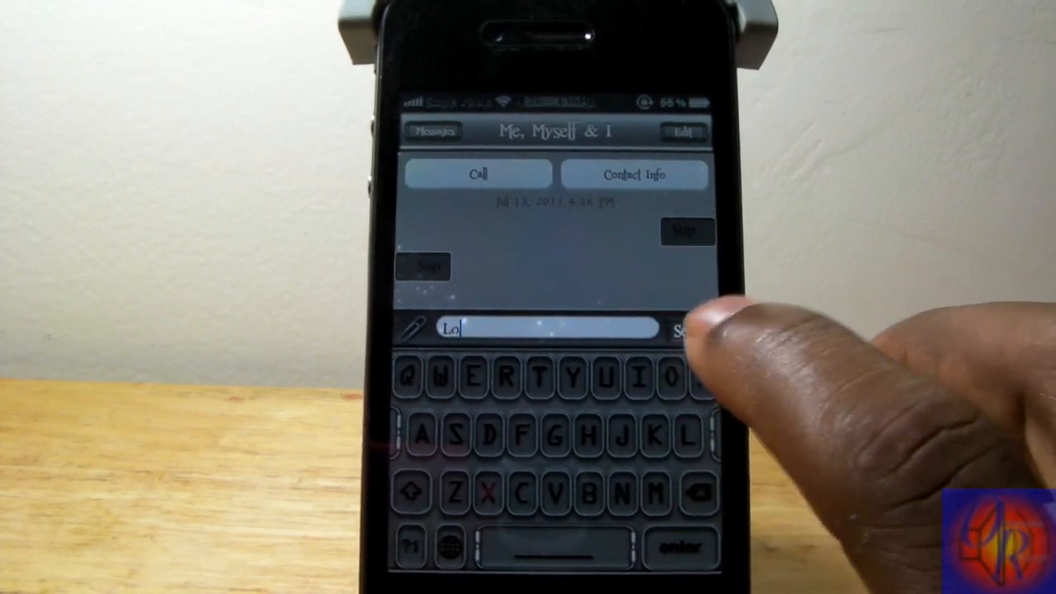